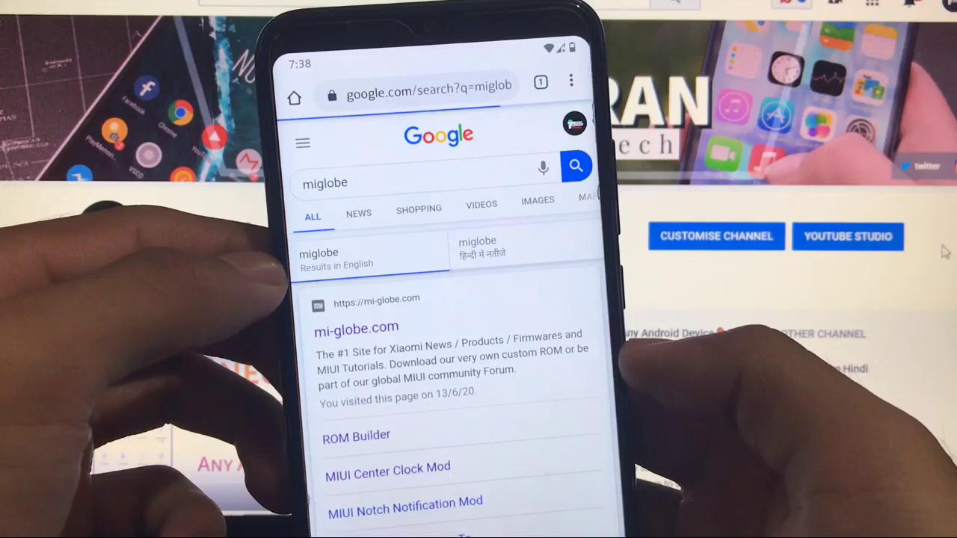
Follow the ROM Builder sitelink under the mi-globe.com Google result.
click(356, 328)
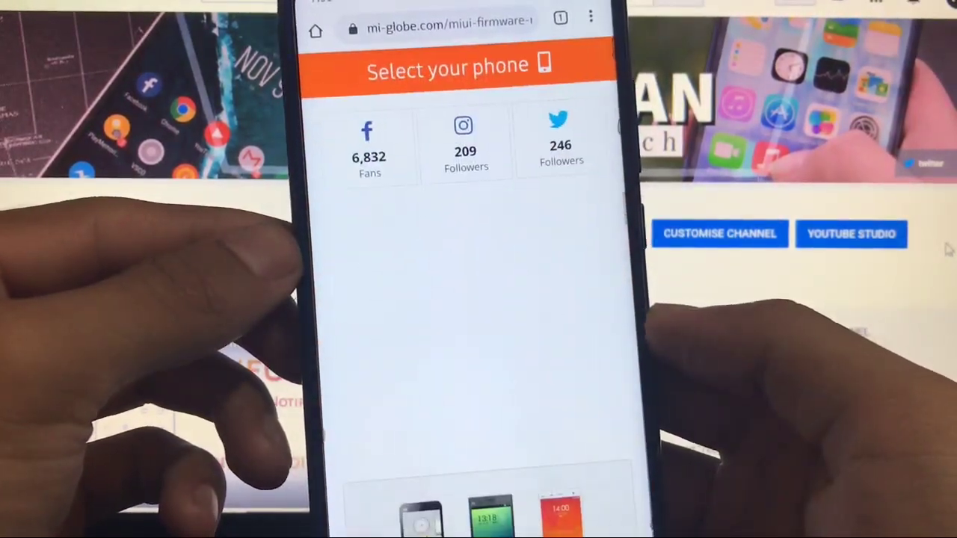
Scroll the 'Select your phone' grid down to the RedMi Note 8 entry.
scroll(down, 3)
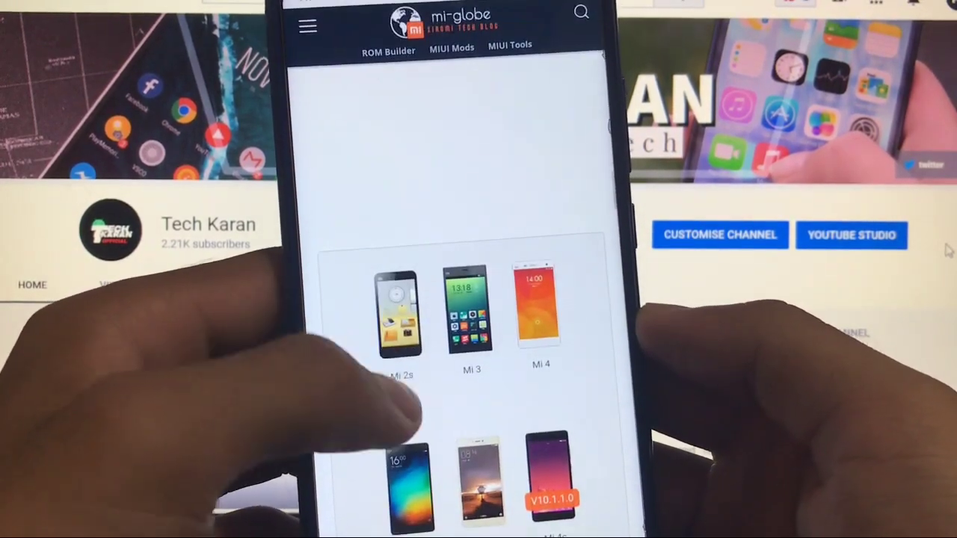
scroll(down, 3)
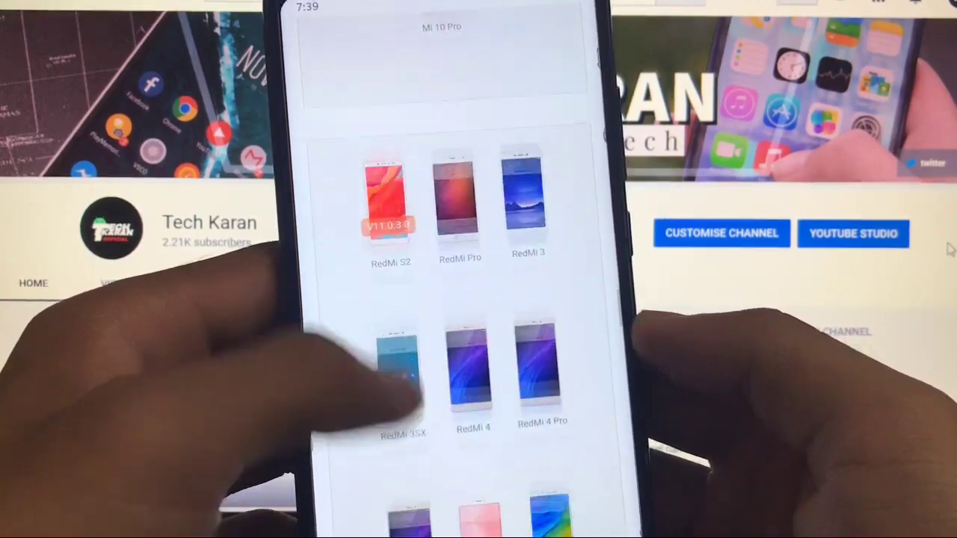
scroll(down, 3)
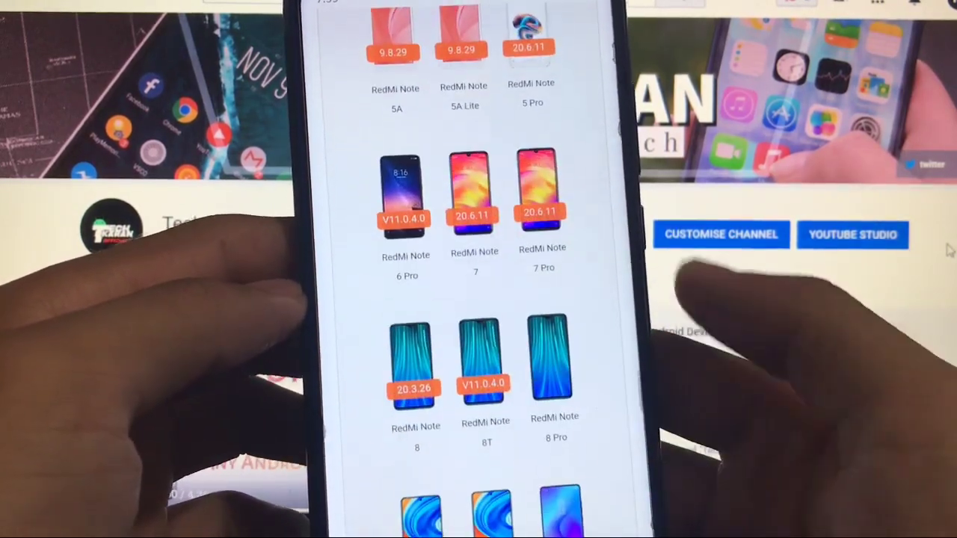
scroll(down, 3)
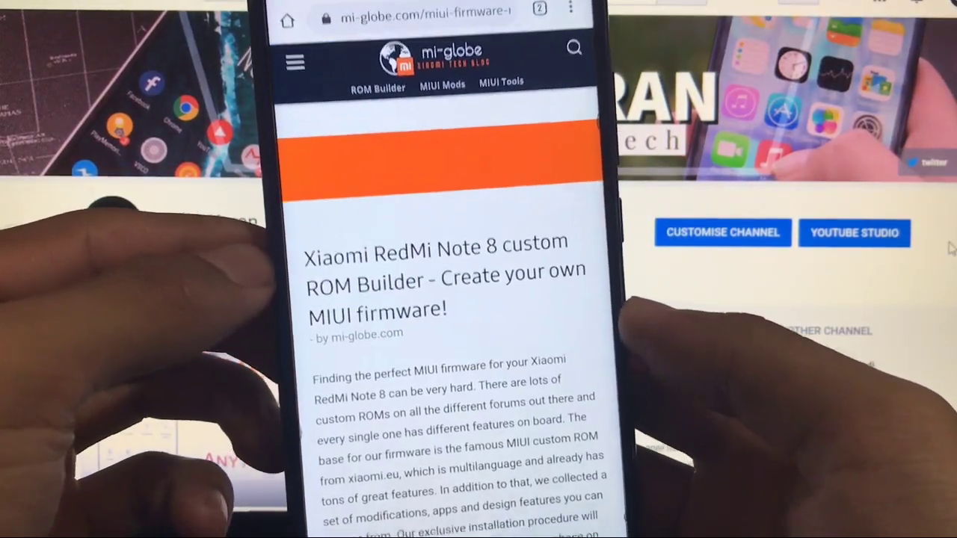
Scroll the RedMi Note 8 builder page down to the MIUI version dropdown.
scroll(down, 3)
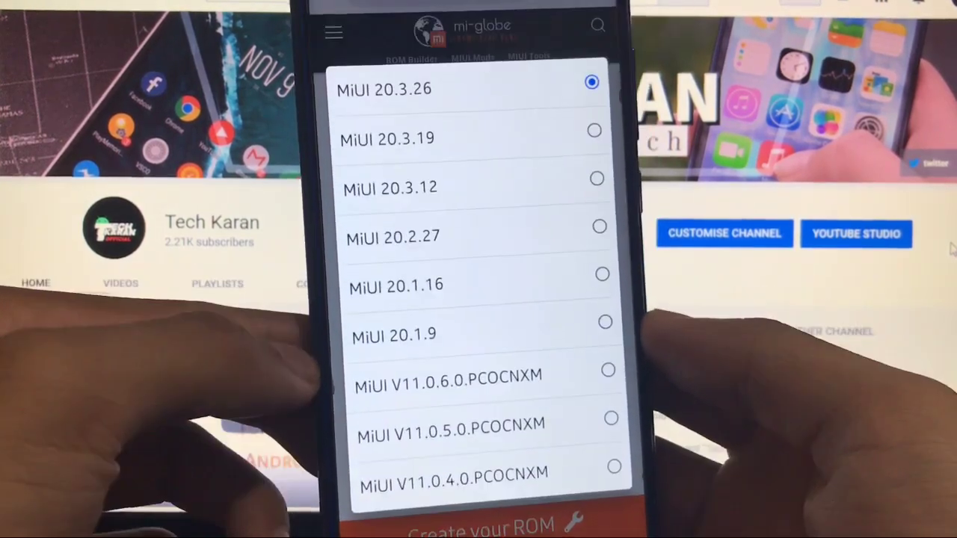
Build on MiUI V11.0.6.0.PCOCNXM with Android root access set to Magisk Root Stable 20.3.
click(427, 373)
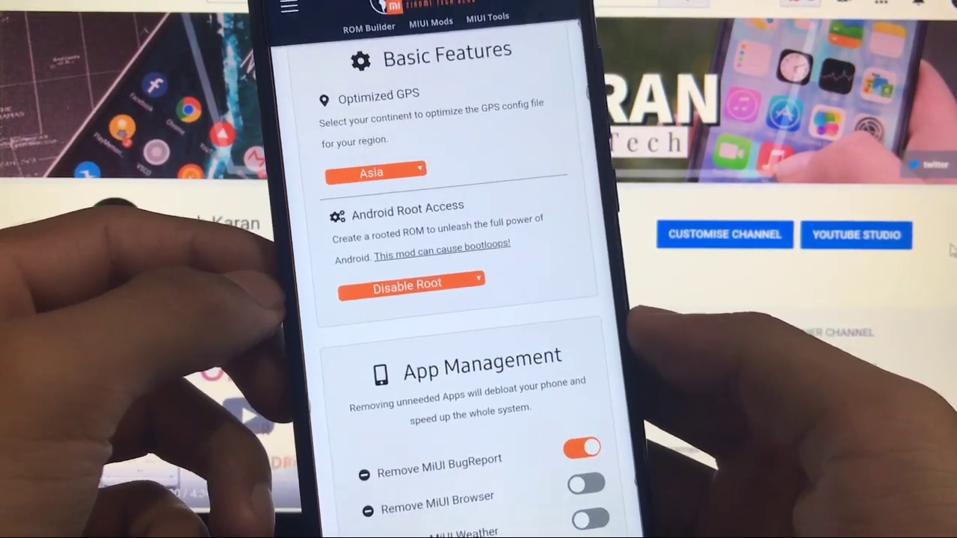
click(410, 282)
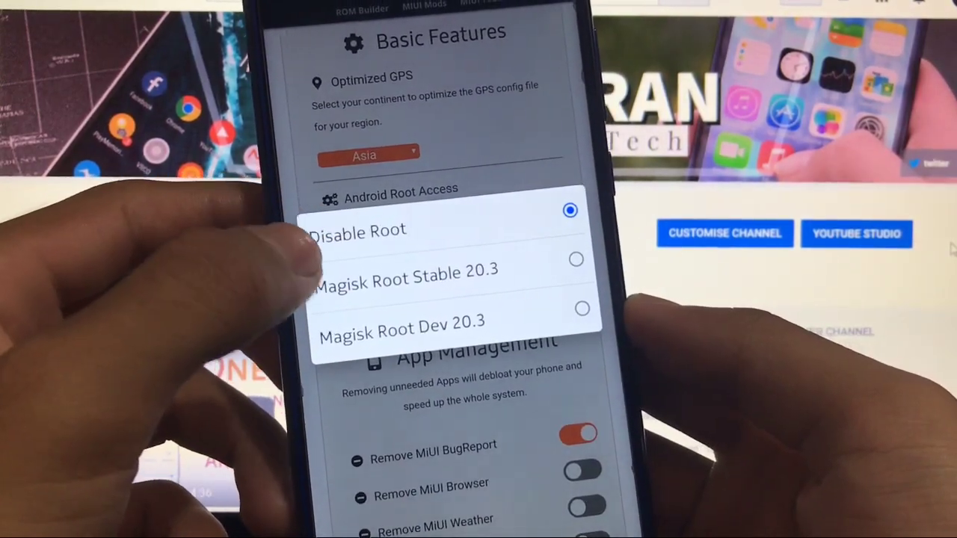
click(408, 270)
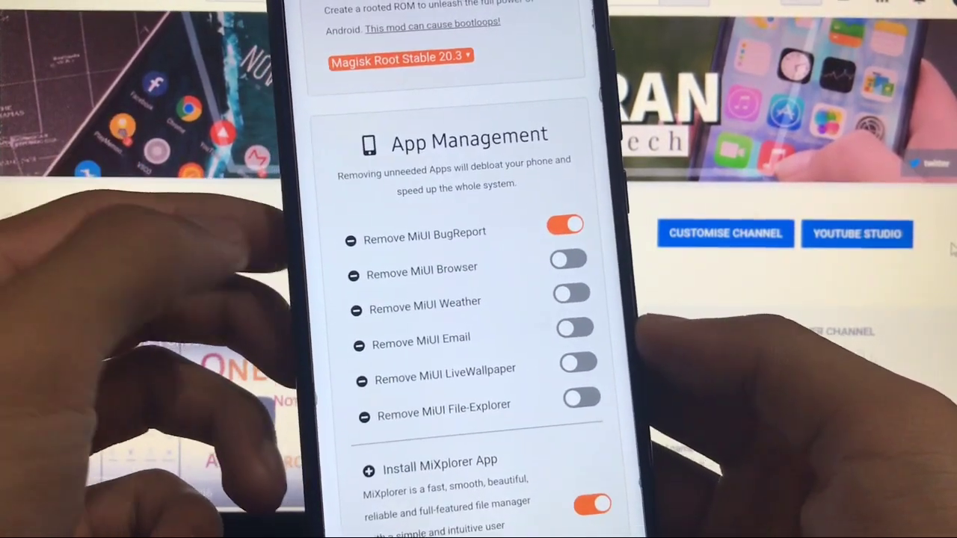
Switch on removal of MIUI Browser and MIUI Email in App Management.
click(568, 260)
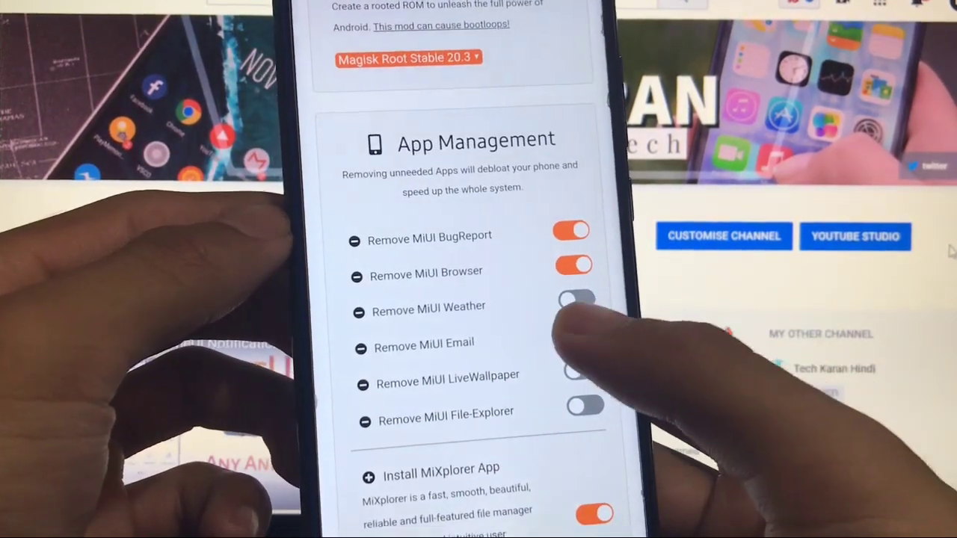
click(565, 329)
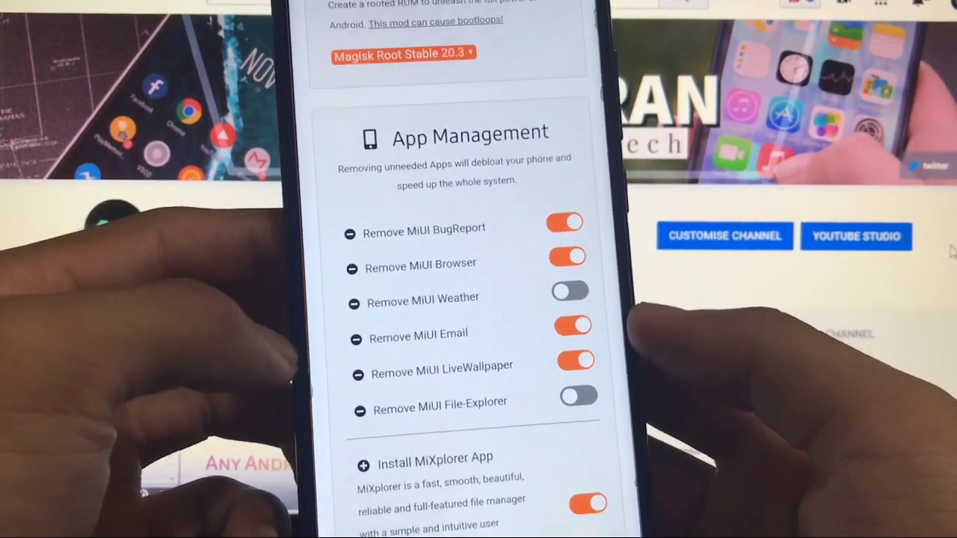
scroll(down, 3)
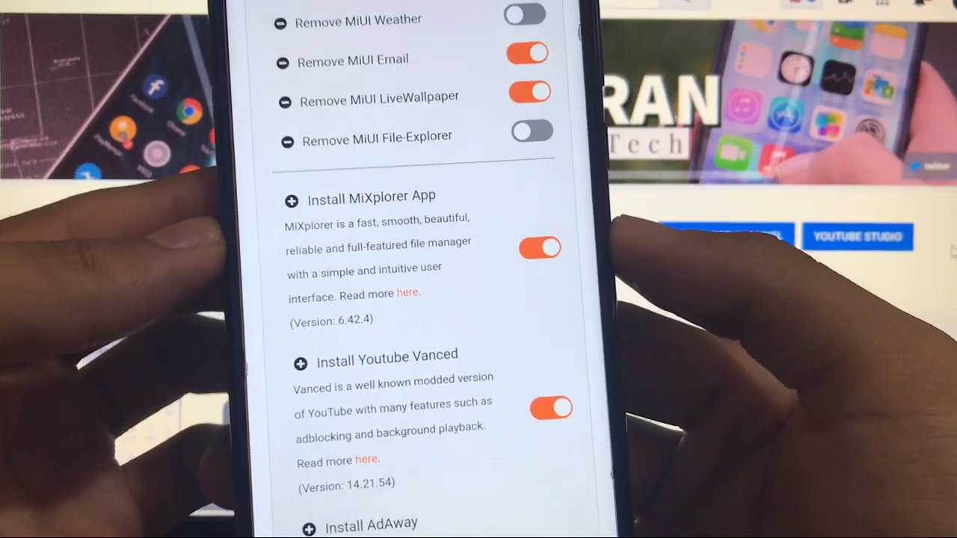
scroll(down, 3)
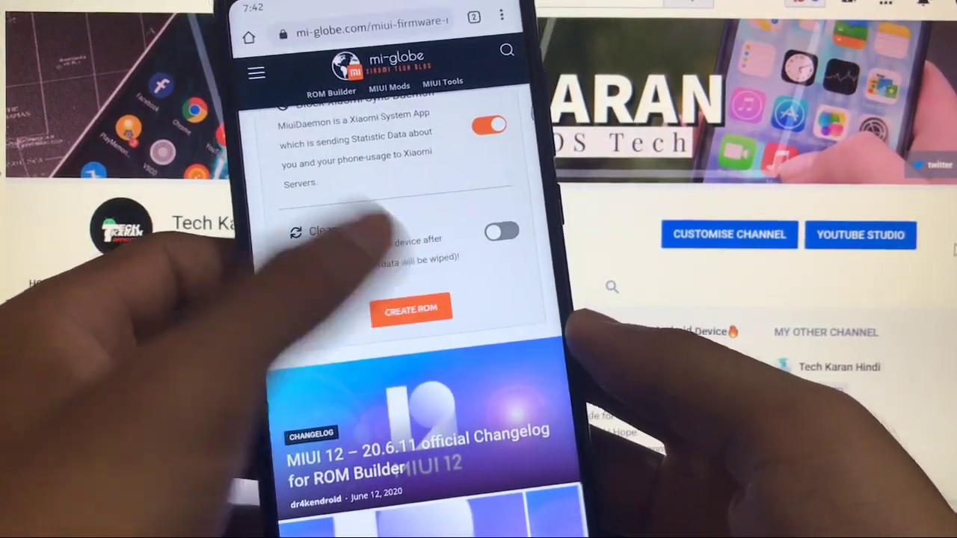
Create the ROM with the chosen options and start downloading its zip.
click(412, 309)
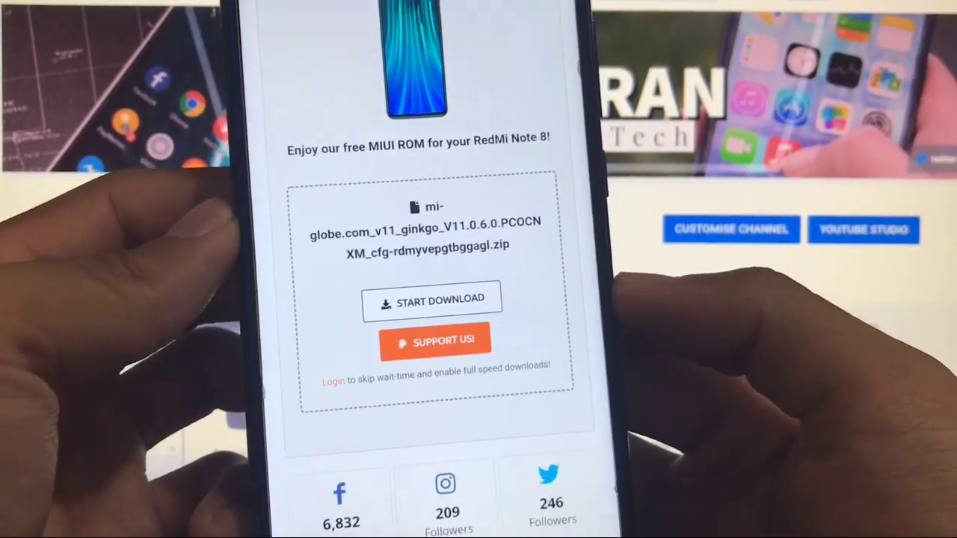
click(433, 299)
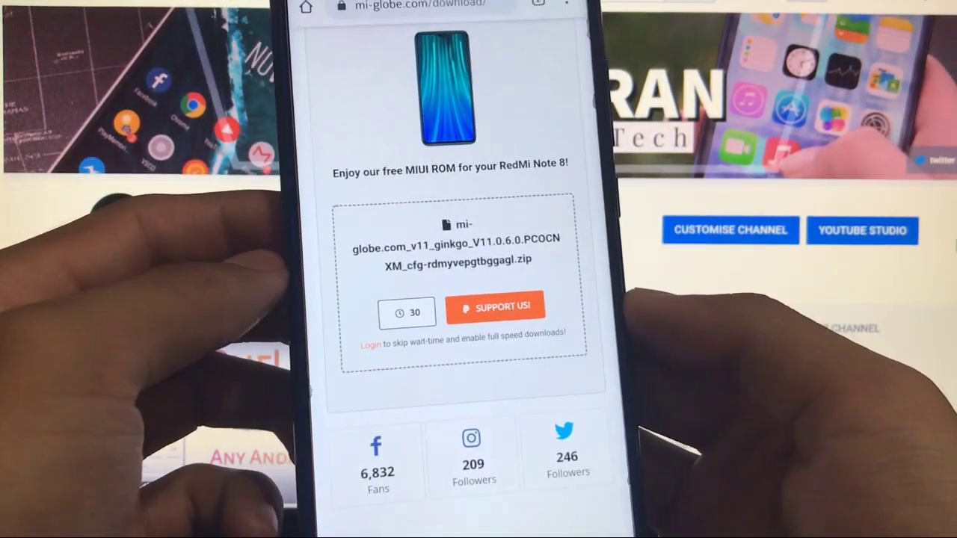